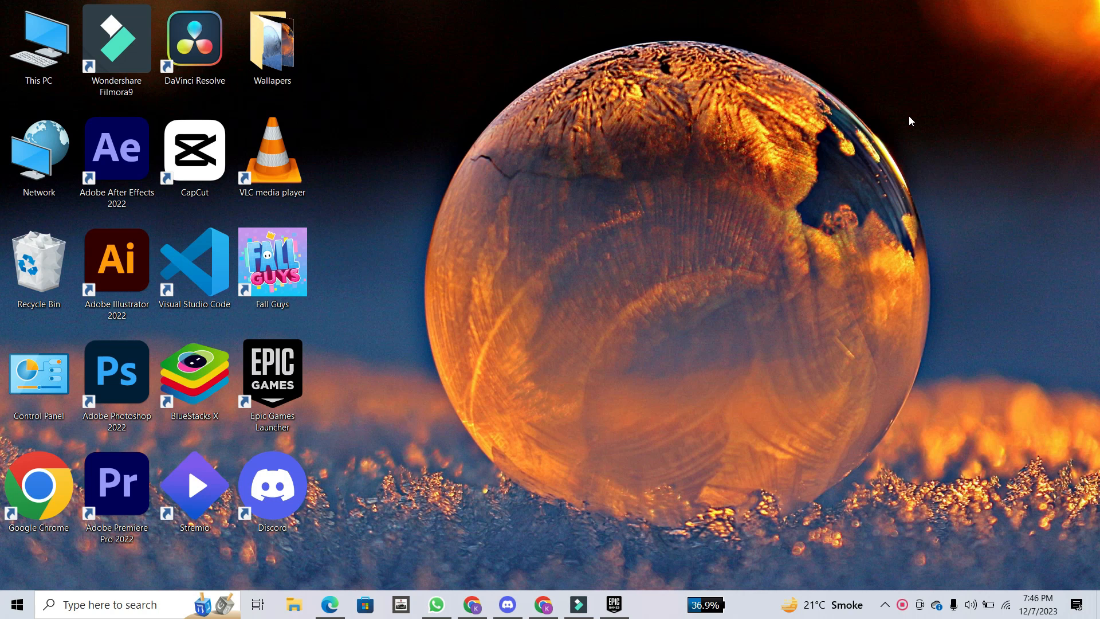
pyautogui.moveTo(515, 604)
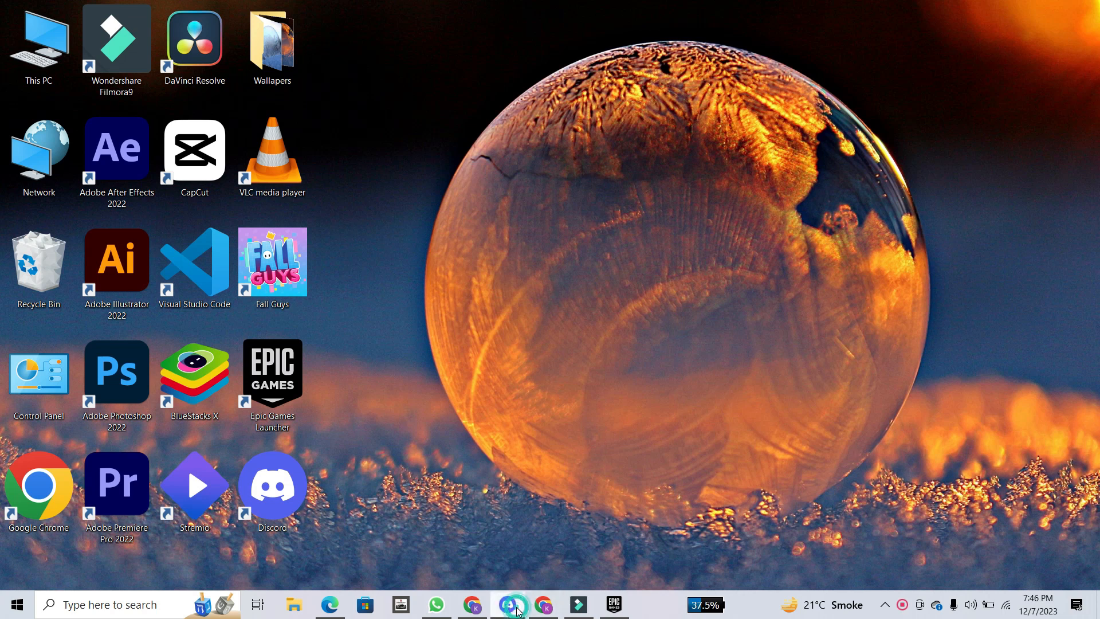
# - Resend the account verification email from Discord's banner and acknowledge the Verification Email notice
pyautogui.click(506, 604)
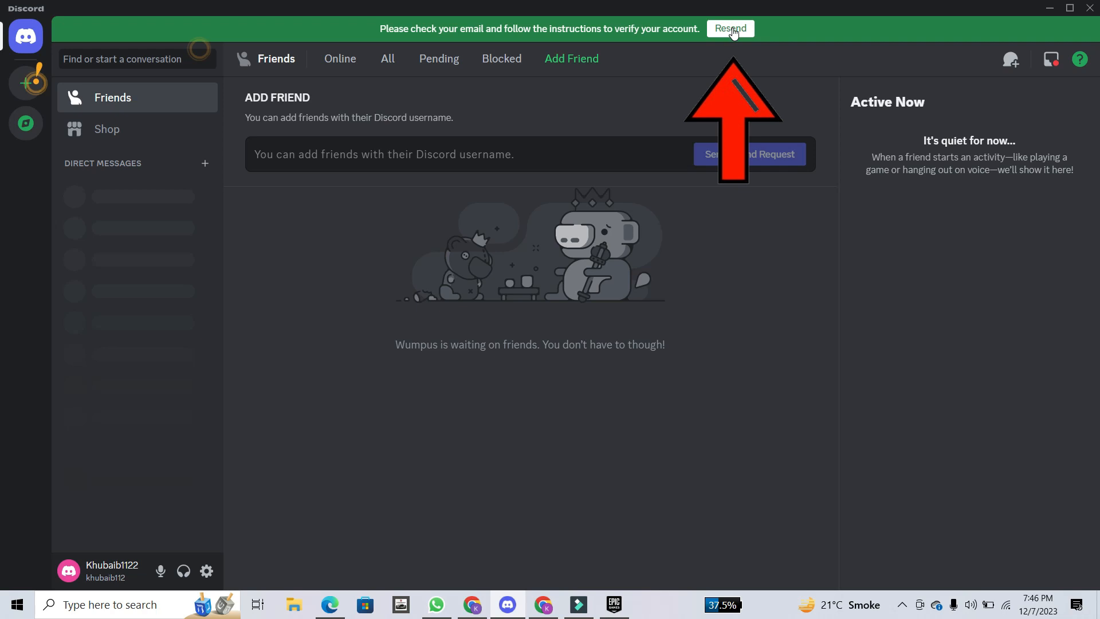
pyautogui.click(730, 29)
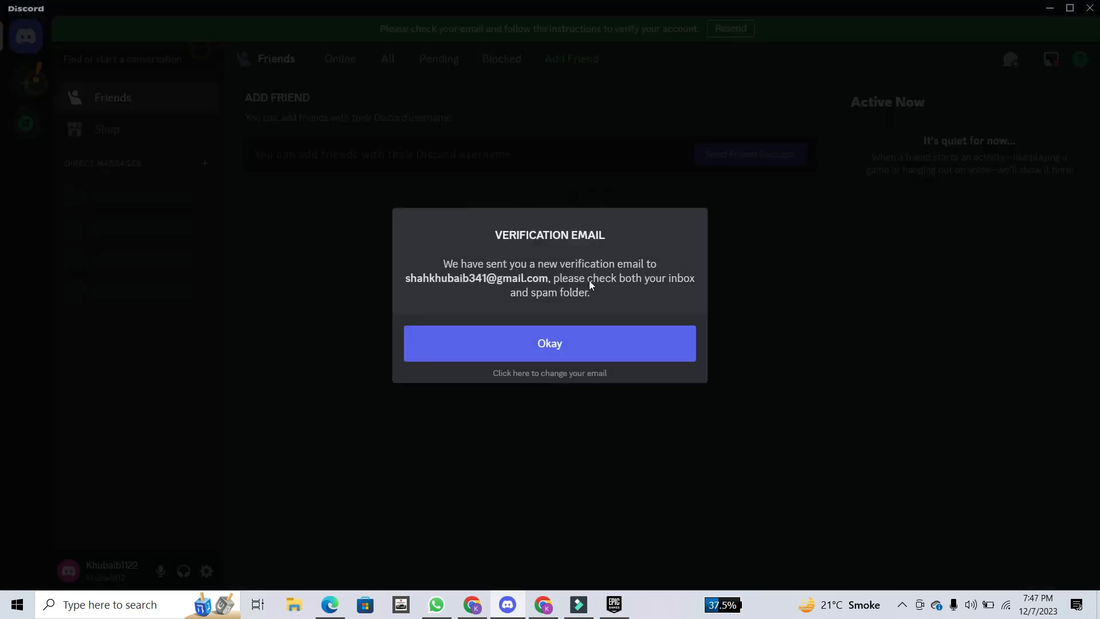
pyautogui.click(549, 342)
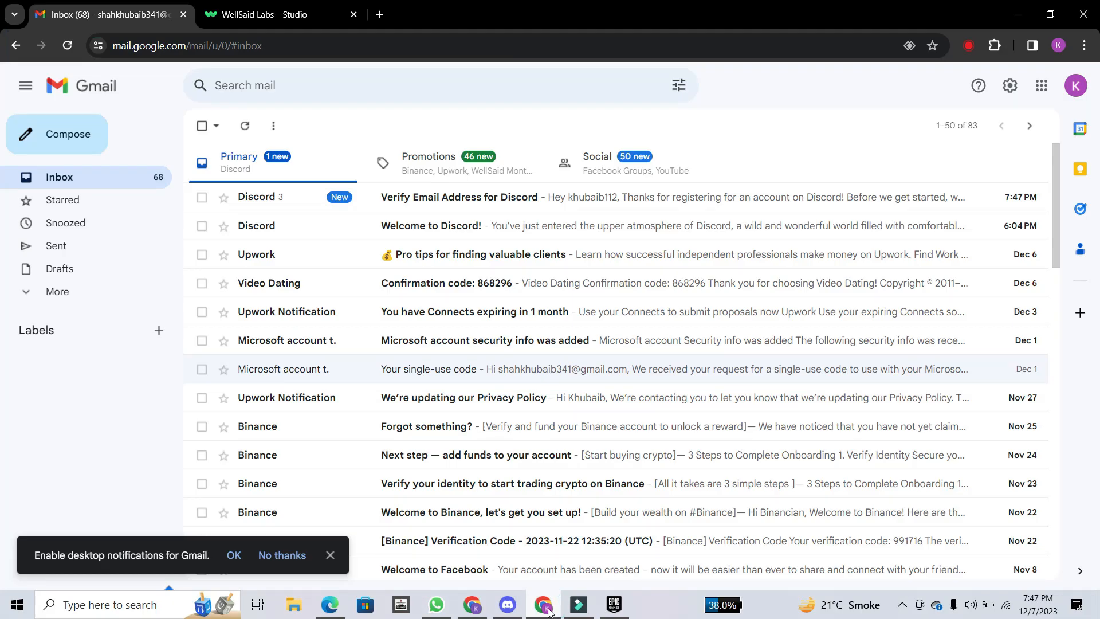
pyautogui.moveTo(602, 209)
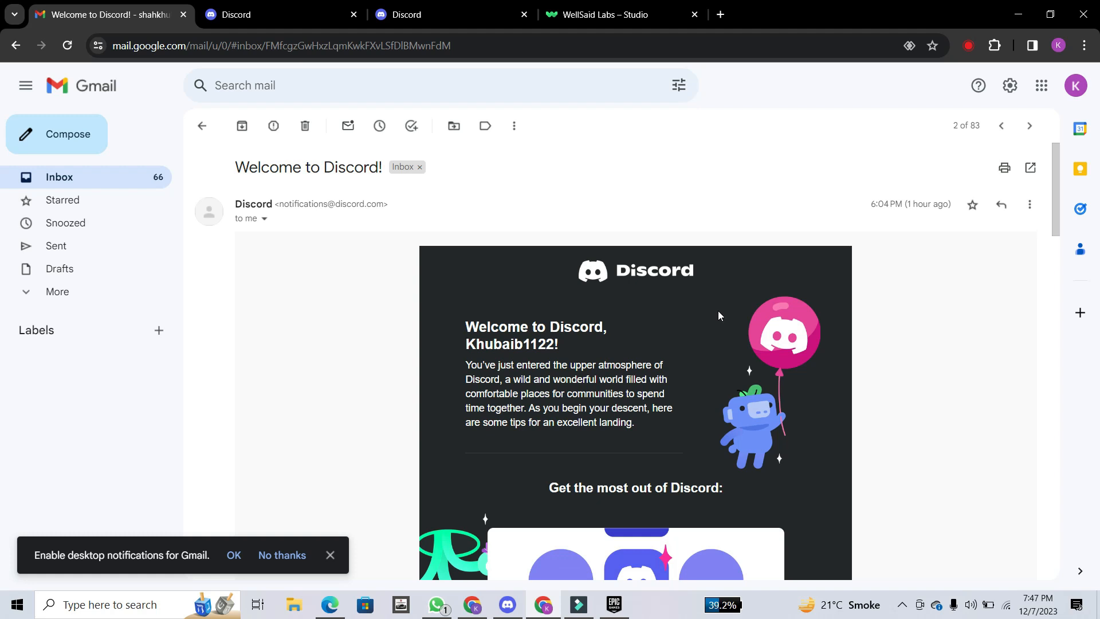
pyautogui.moveTo(670, 314)
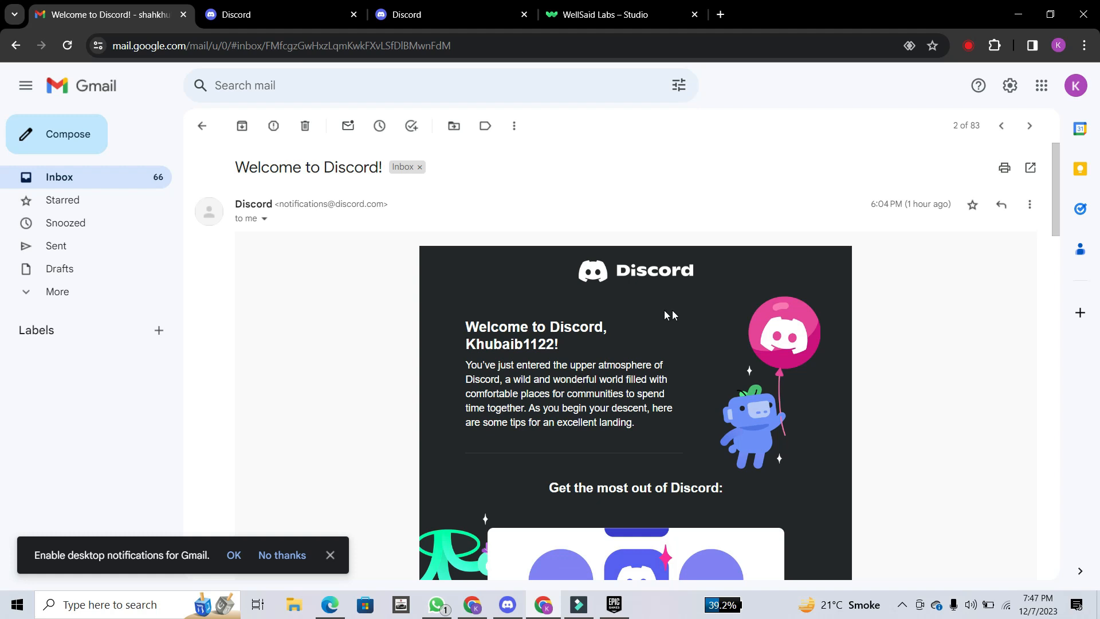
pyautogui.moveTo(204, 448)
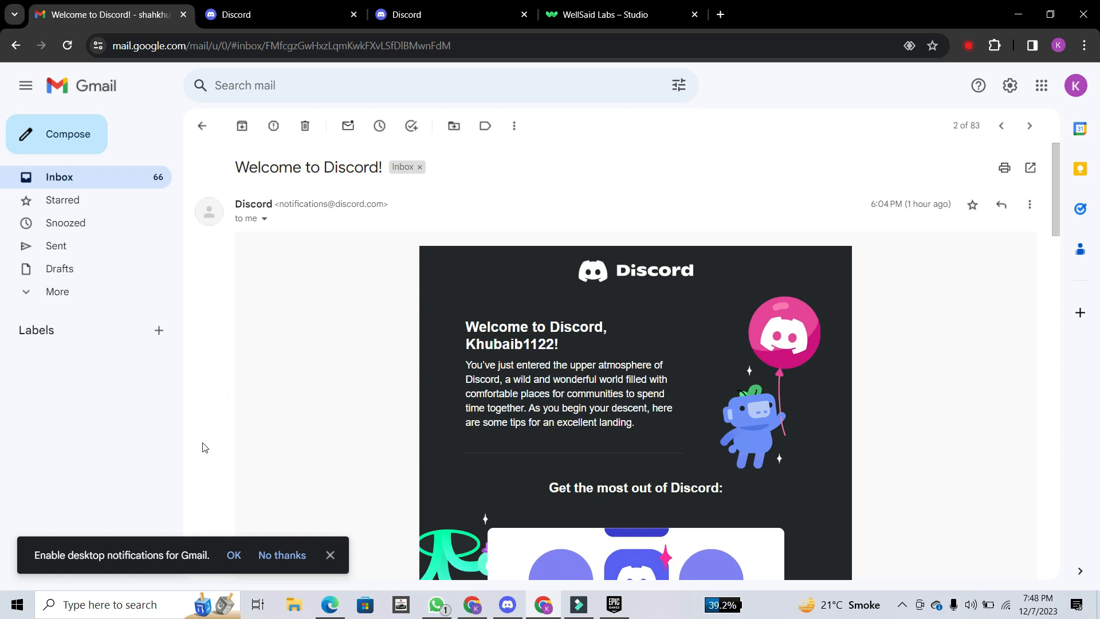